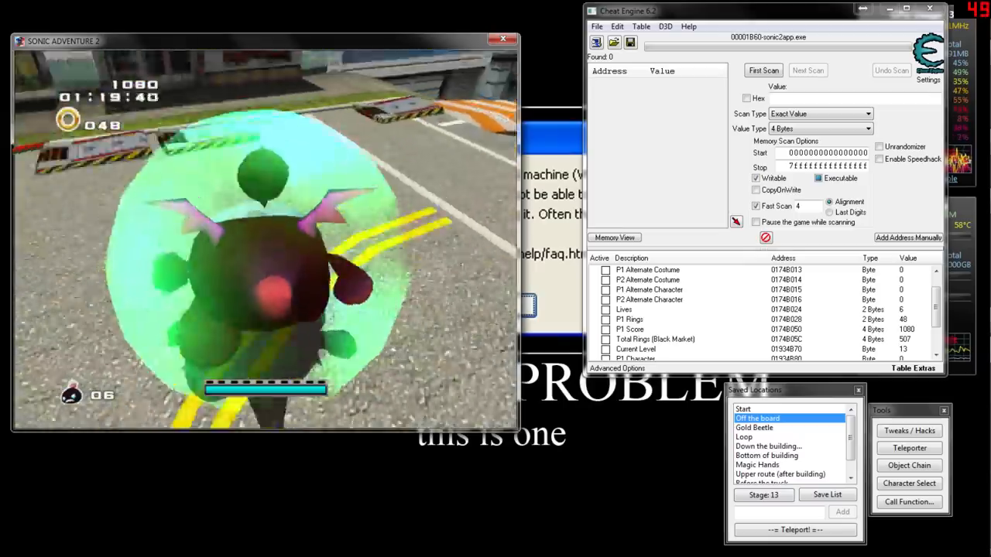
- Teleport Bomb from the road to the saved 'Loop' location beside the hedge wall
left_click(743, 437)
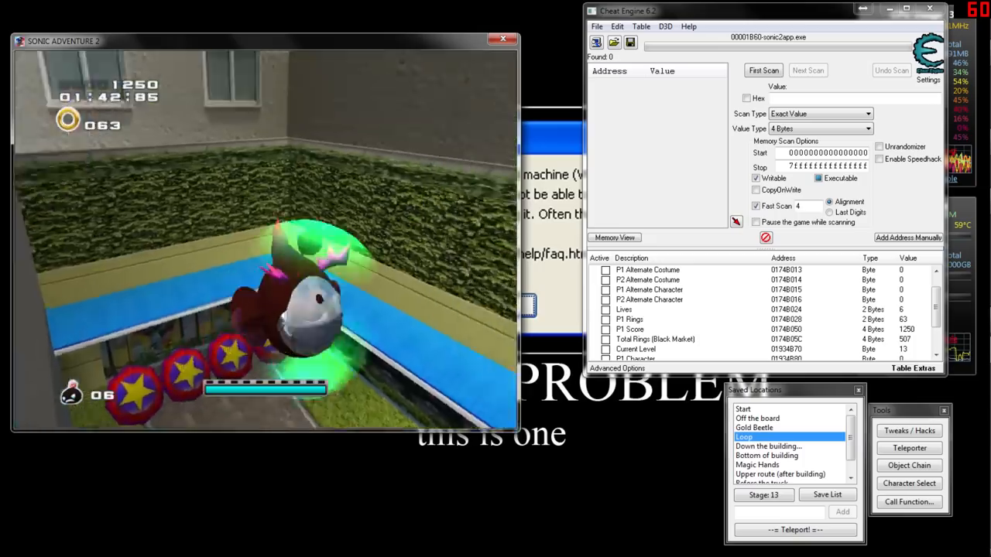